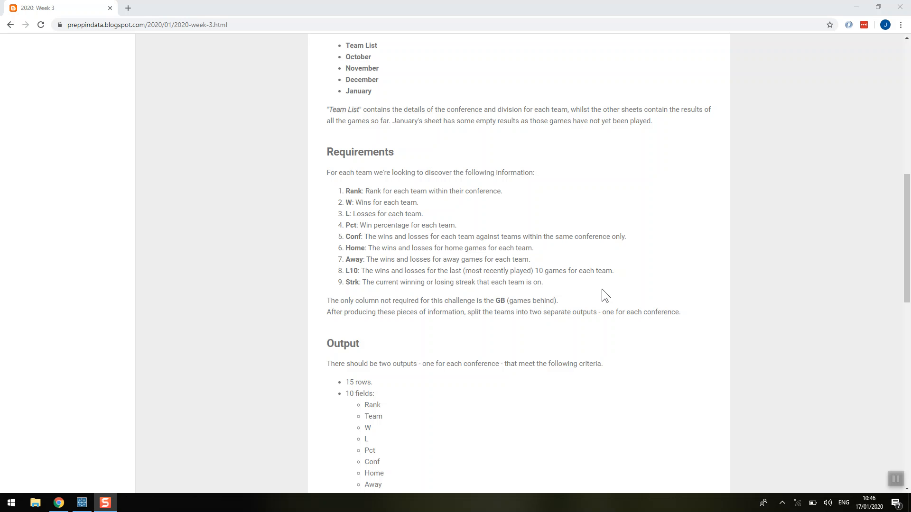
mouse_move(346, 271)
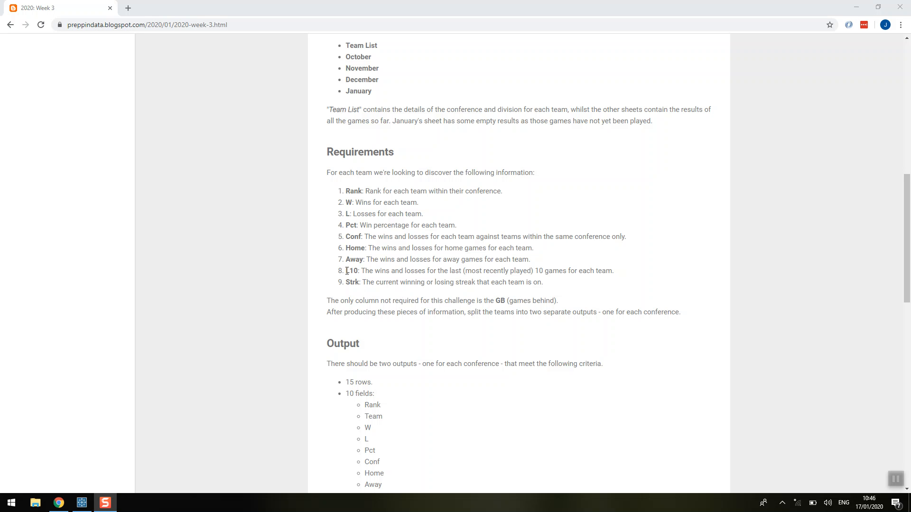
mouse_move(345, 278)
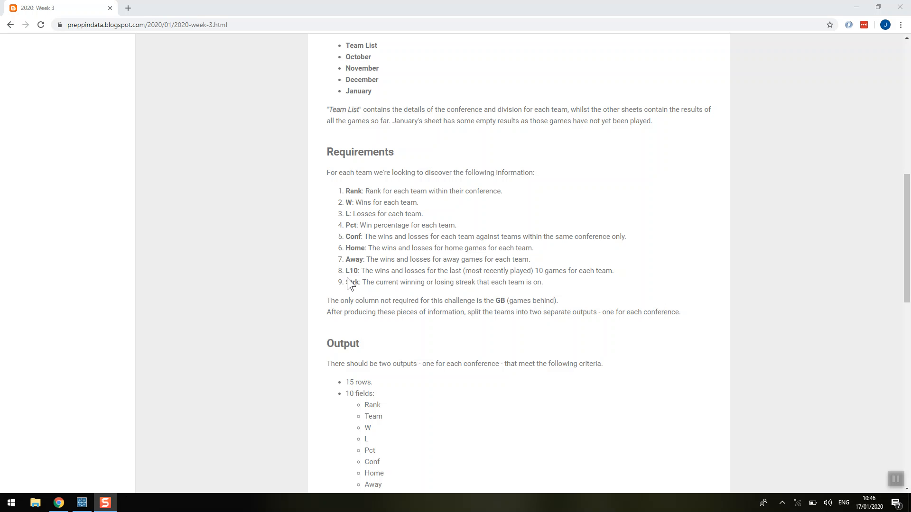
mouse_move(191, 439)
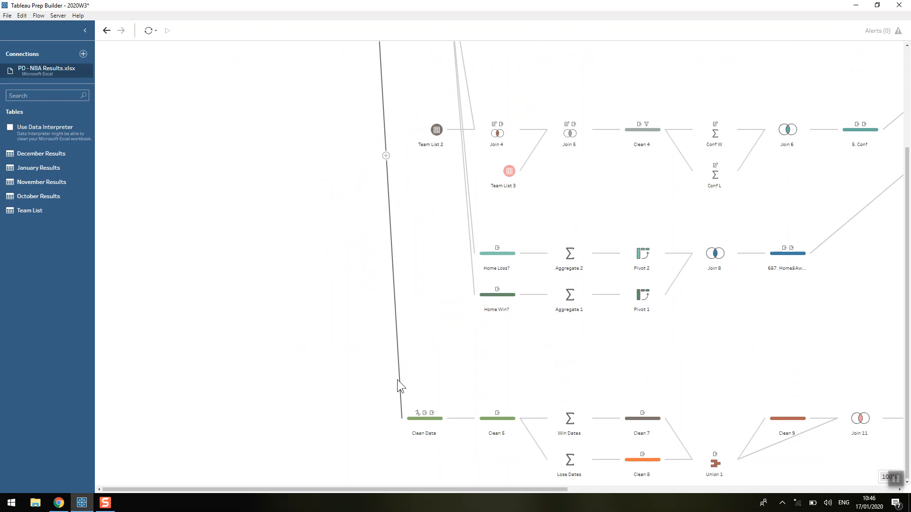
mouse_move(437, 347)
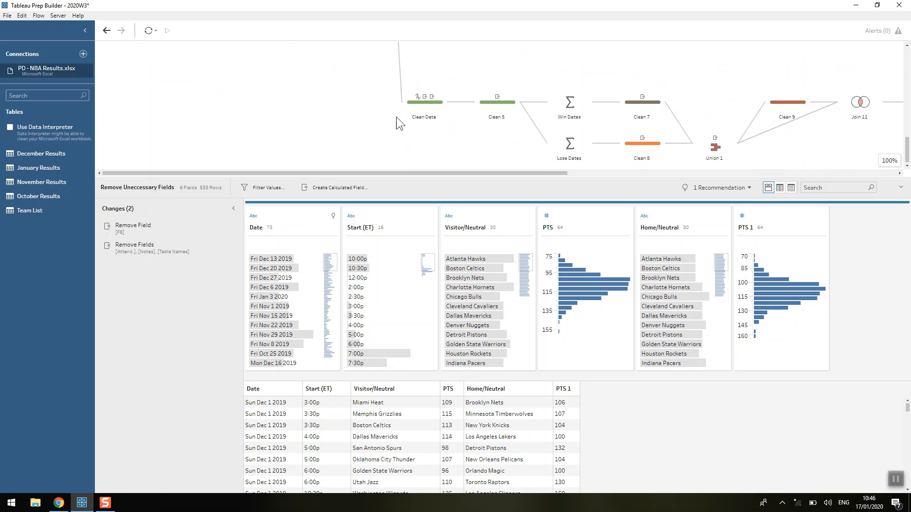
Step: Show the Clean Date step where game dates and start times combine into date-times
click(425, 102)
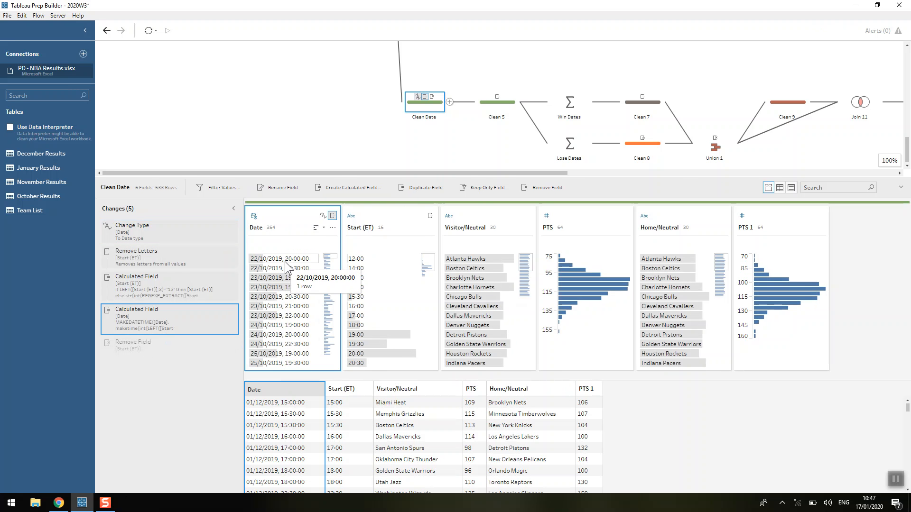
mouse_move(294, 273)
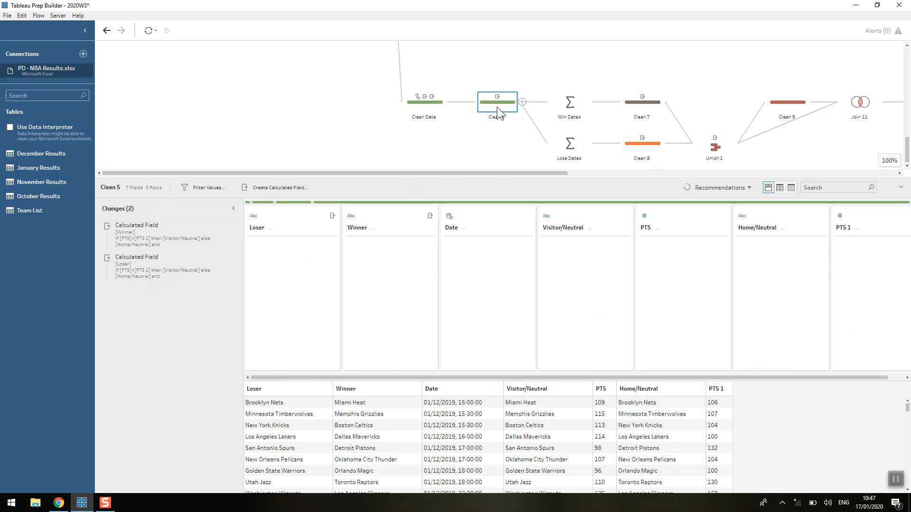
Step: Review Clean 5, Win Dates, Lose Dates, Clean 8 and Union 1 steps in turn along the flow
click(496, 103)
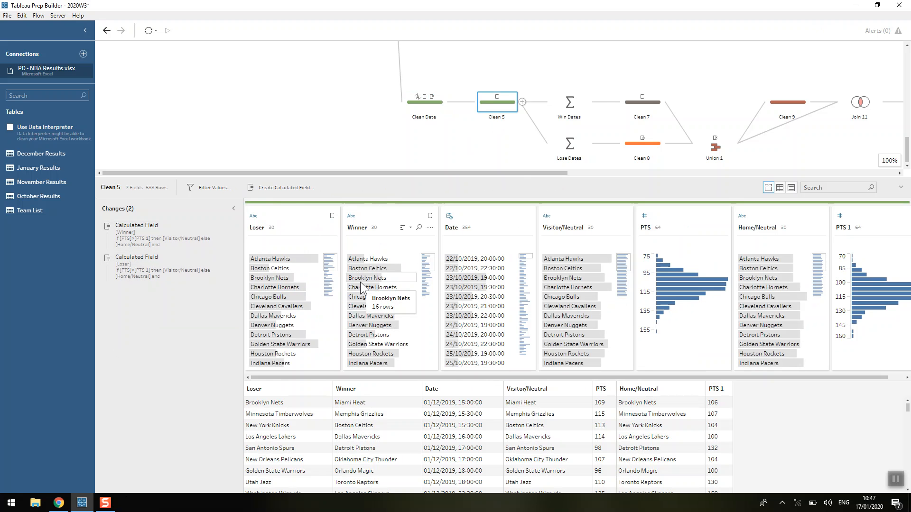
click(569, 102)
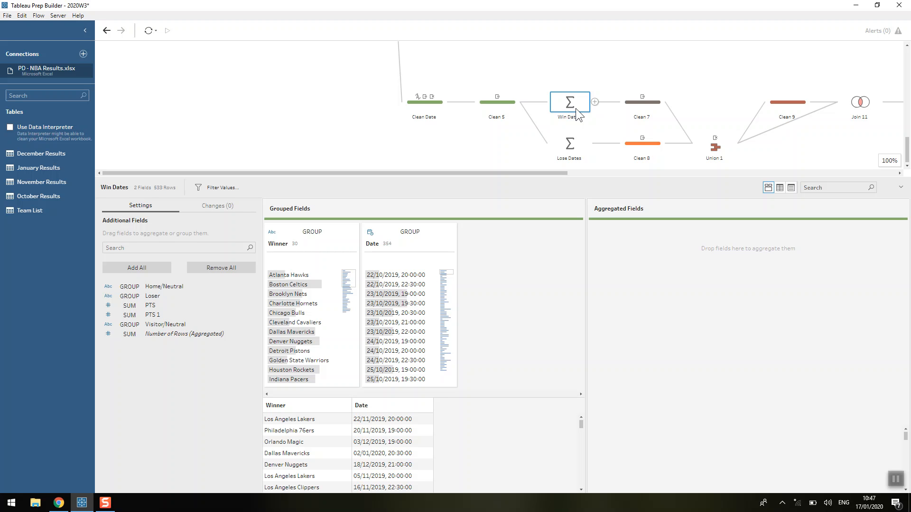
click(568, 144)
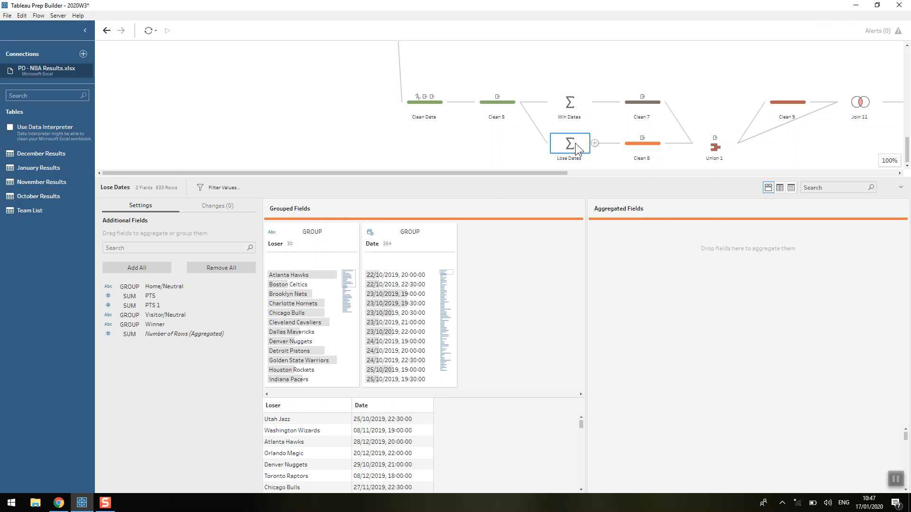
mouse_move(642, 102)
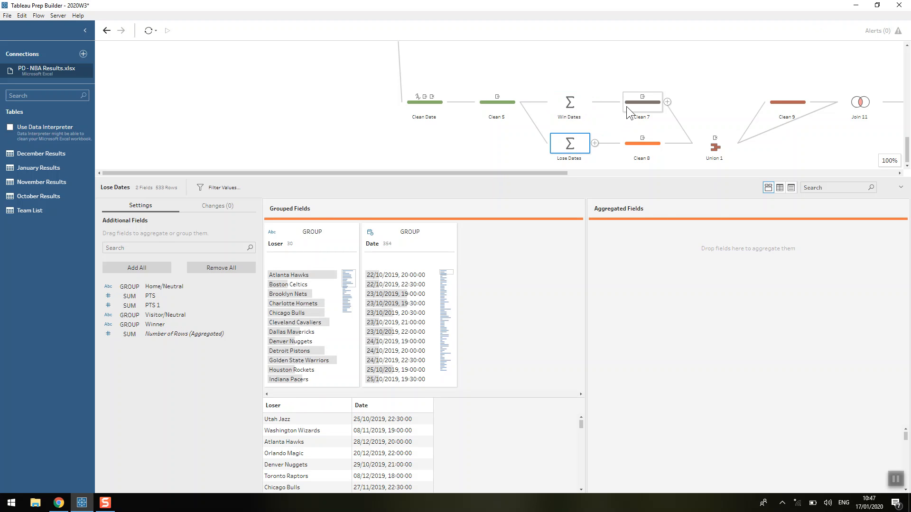
click(643, 102)
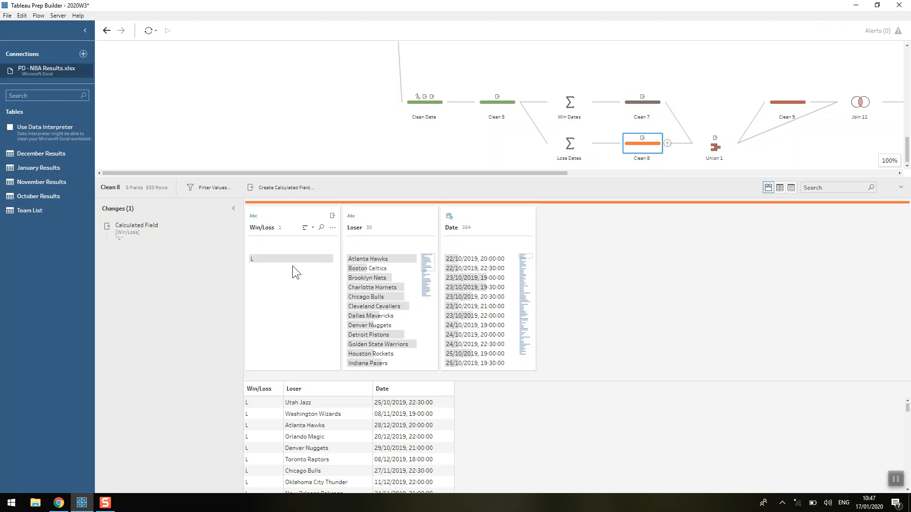
click(715, 145)
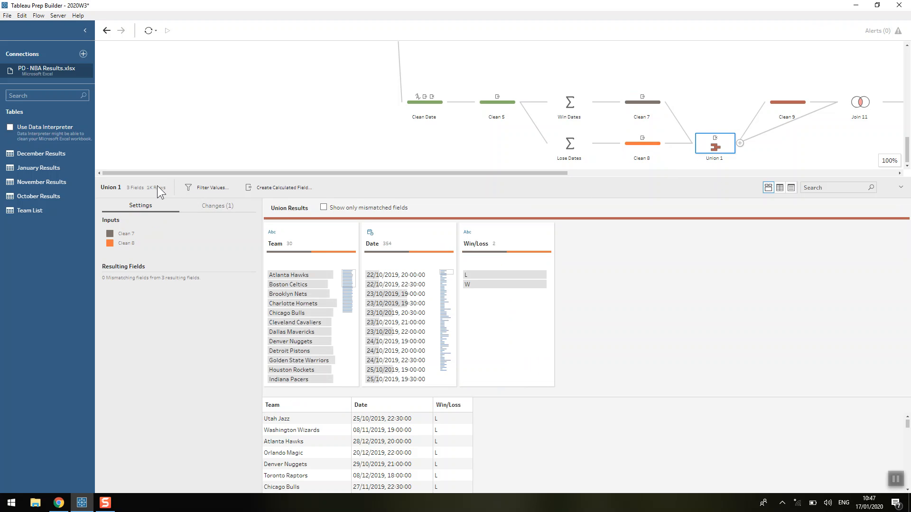
mouse_move(154, 187)
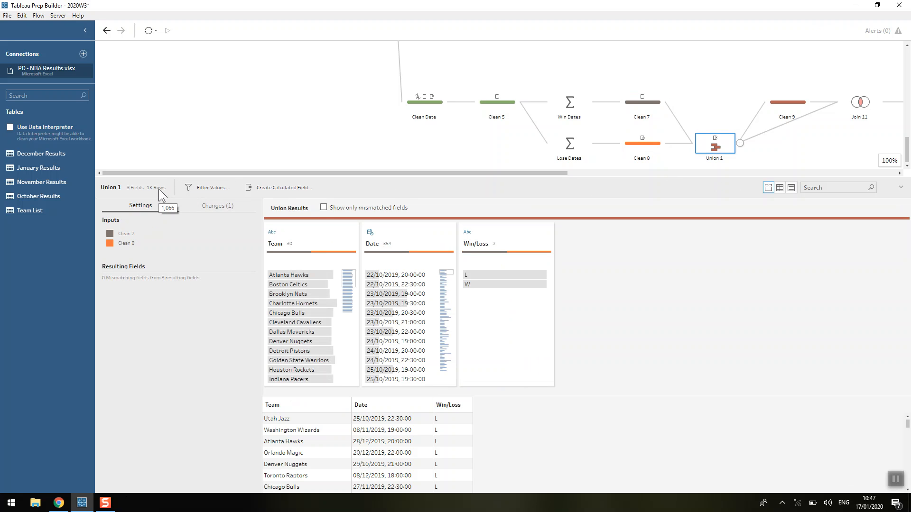
Step: Highlight the 22/10/2019 games in Union 1 to confirm one W and one L row, then move to Clean 9
click(399, 274)
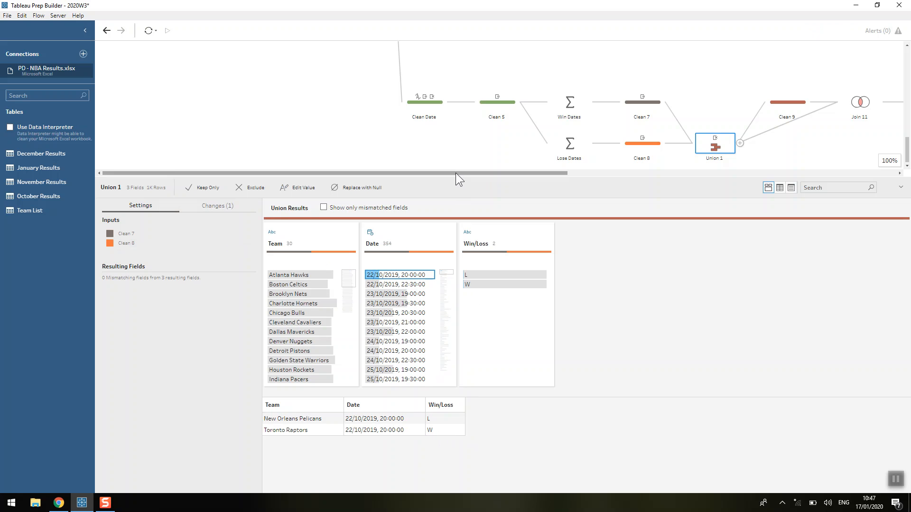
drag(459, 173, 567, 173)
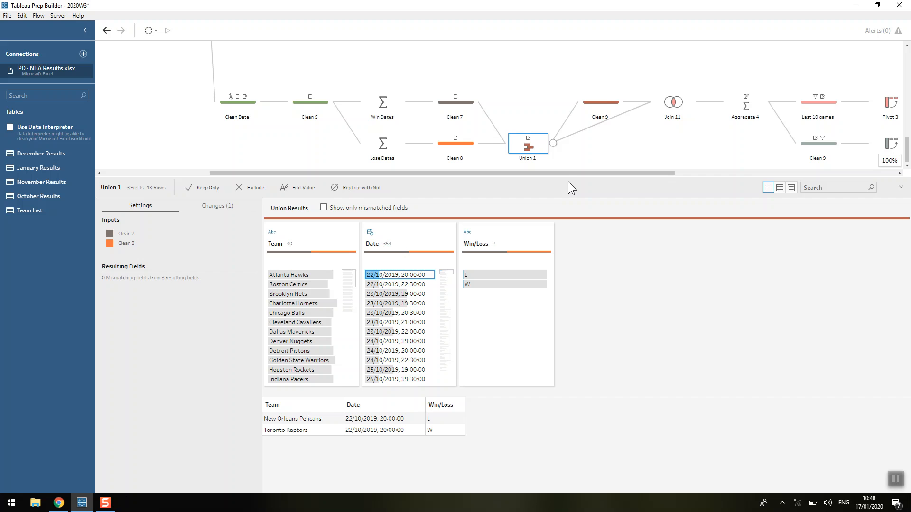
click(600, 102)
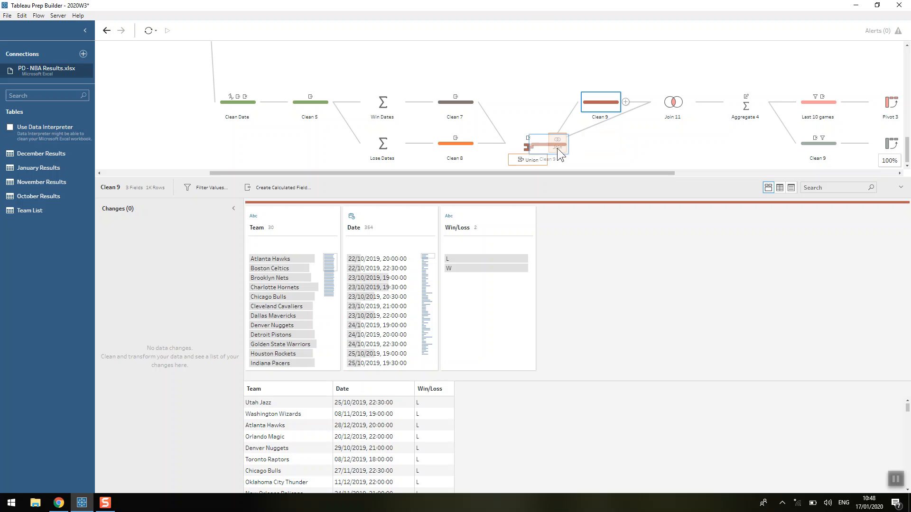
Step: Show Join 11 with its Team = Team and Date <= Date clauses yielding 19,489 rows
click(671, 102)
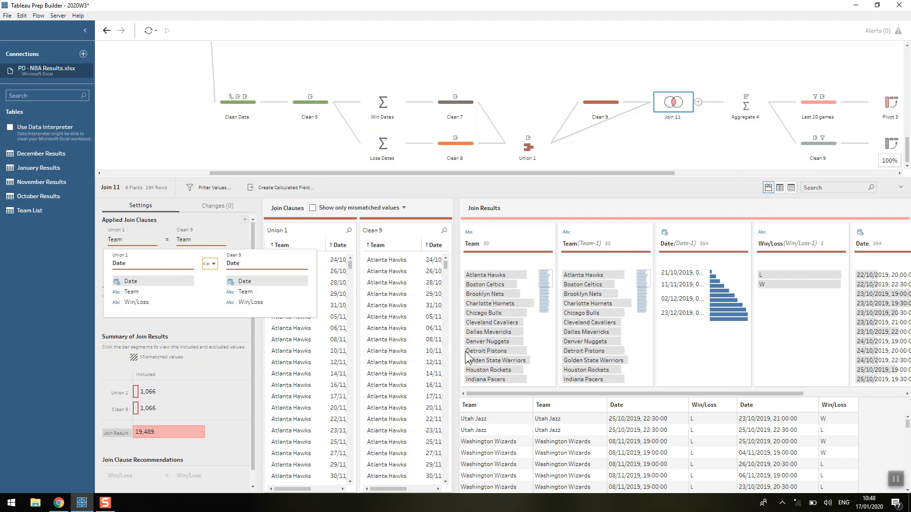
mouse_move(540, 399)
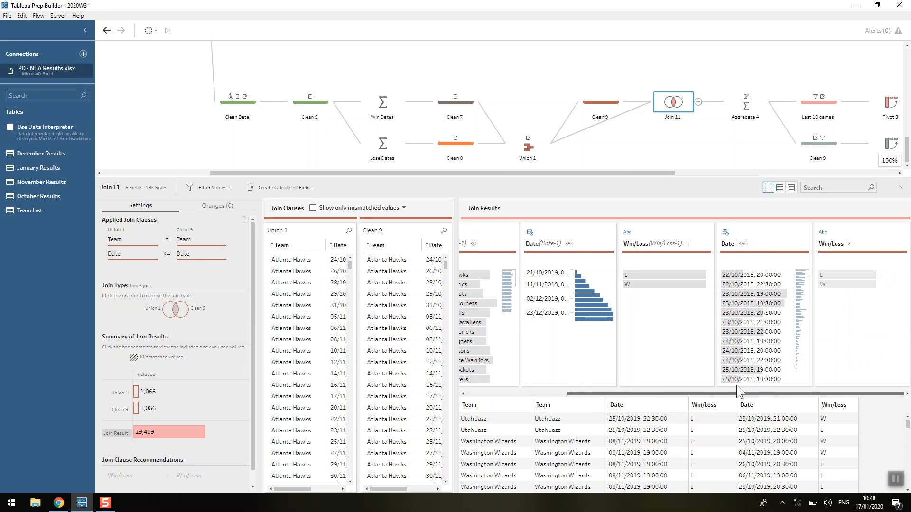
mouse_move(805, 304)
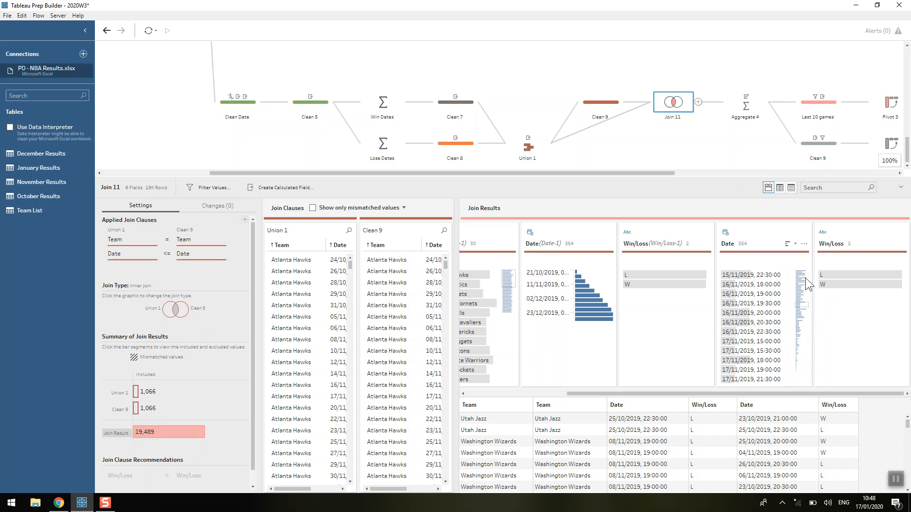
scroll(down, 3)
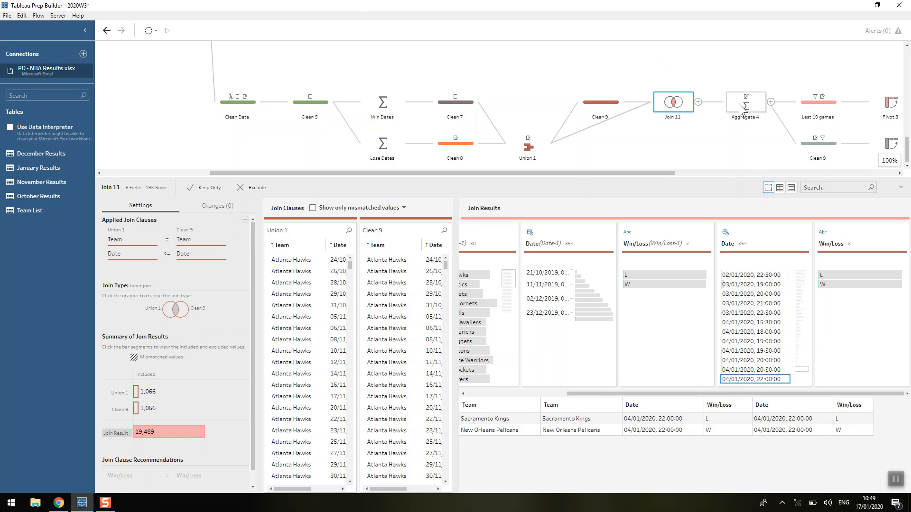
Step: Show Aggregate 4 and highlight Most Recent value 1, marking each team's latest game (30 rows)
click(746, 101)
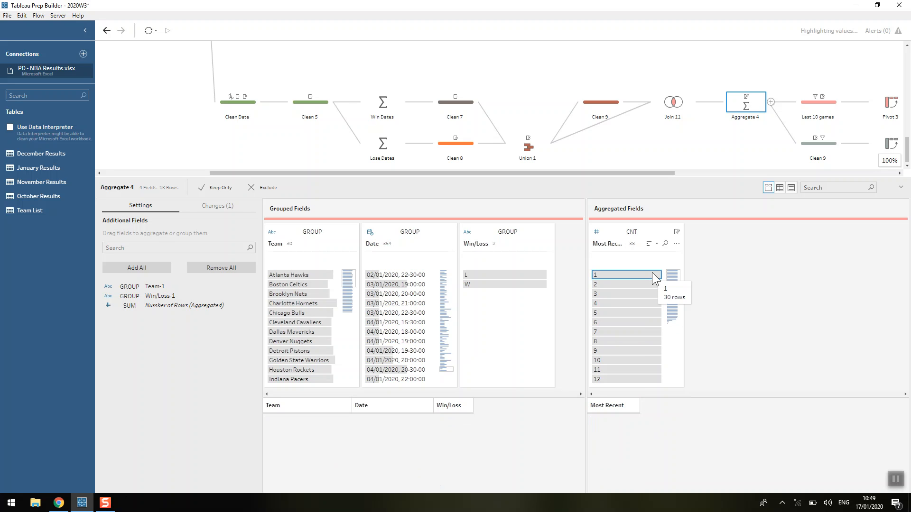
click(627, 276)
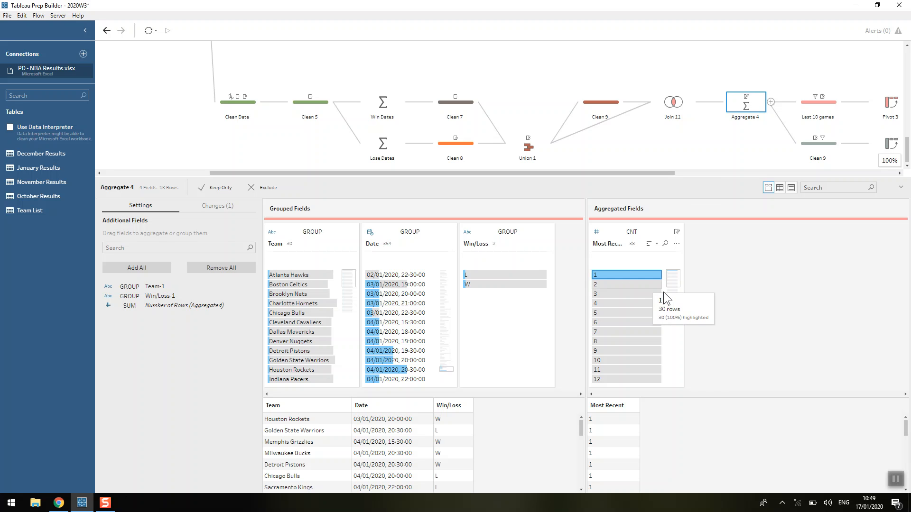
scroll(down, 3)
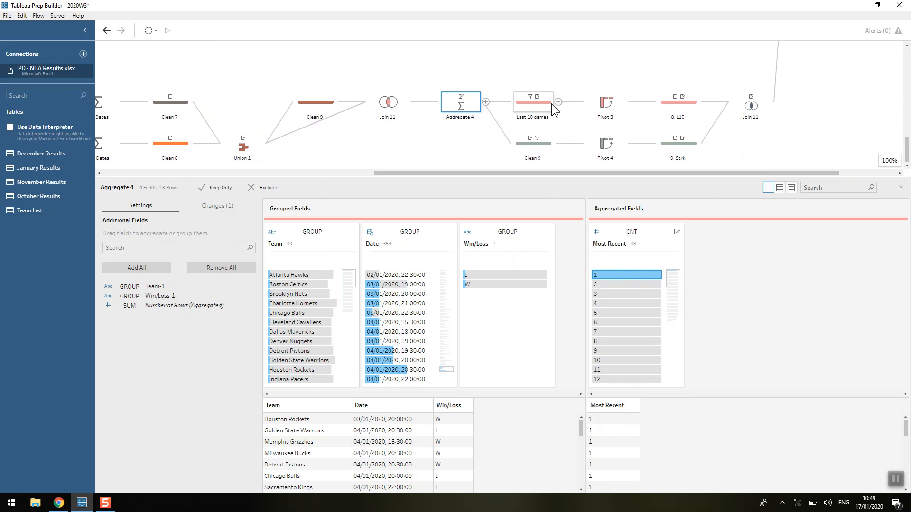
mouse_move(552, 110)
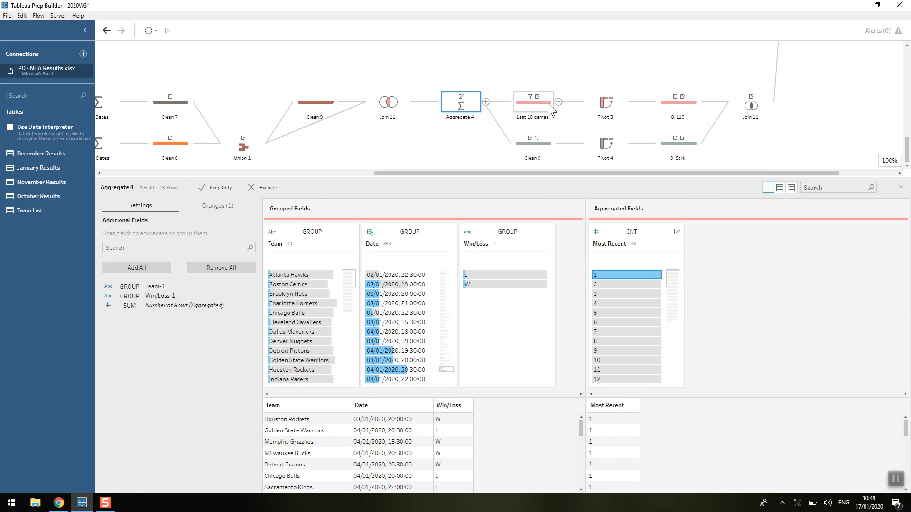
Step: Review the Last 10 games filter and Pivot 3, then show 8. L10 building records like 3-7
click(532, 102)
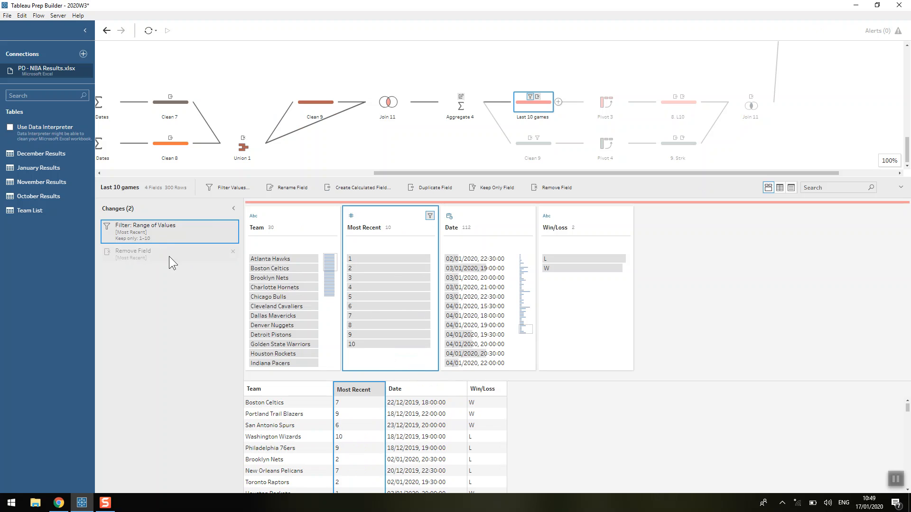
click(145, 254)
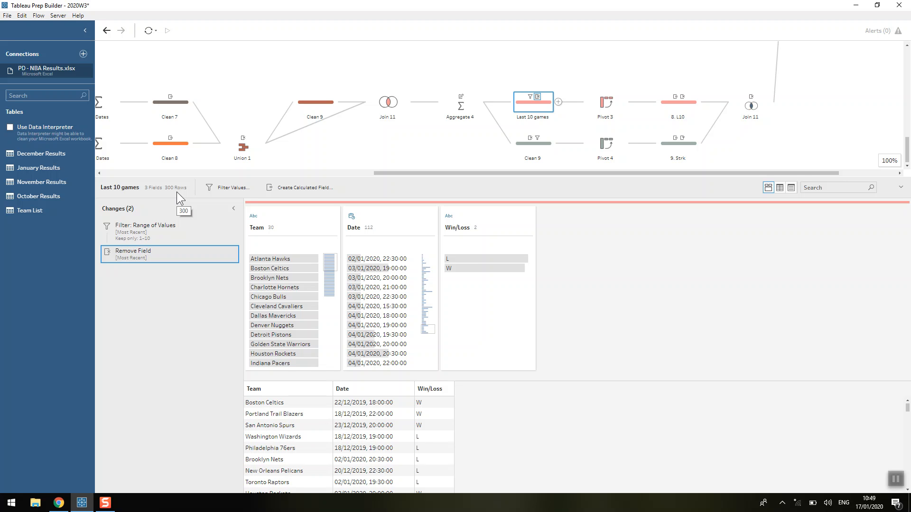
mouse_move(606, 102)
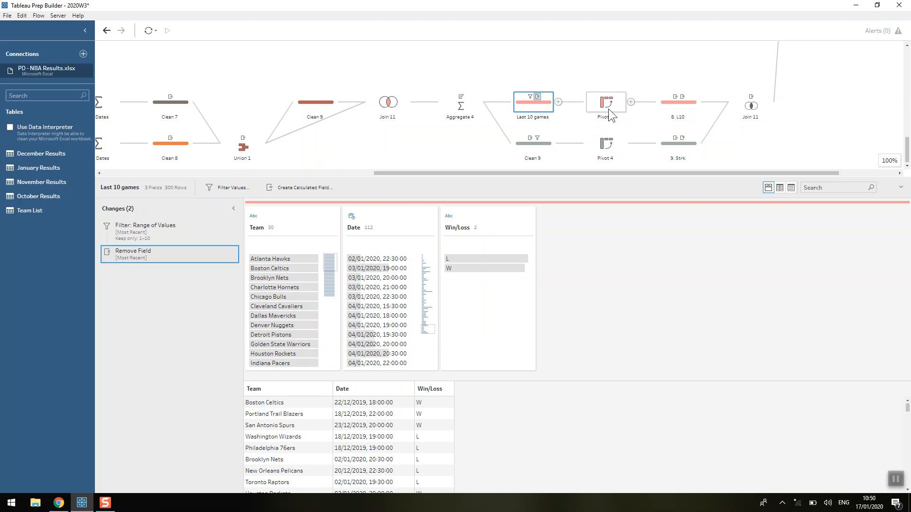
click(606, 102)
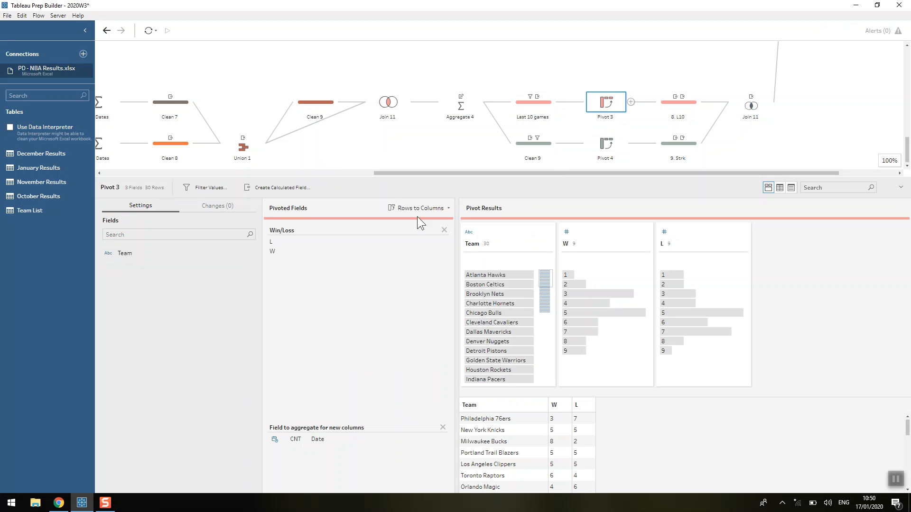
mouse_move(632, 258)
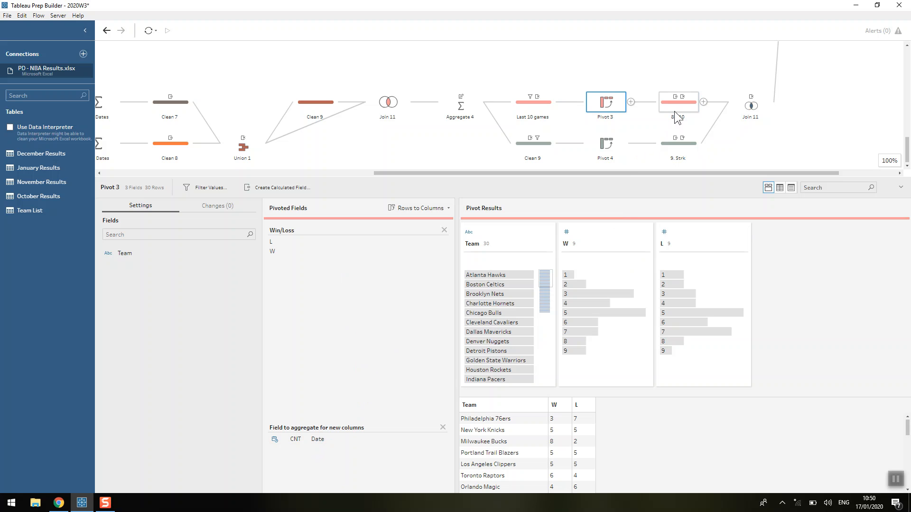
click(677, 102)
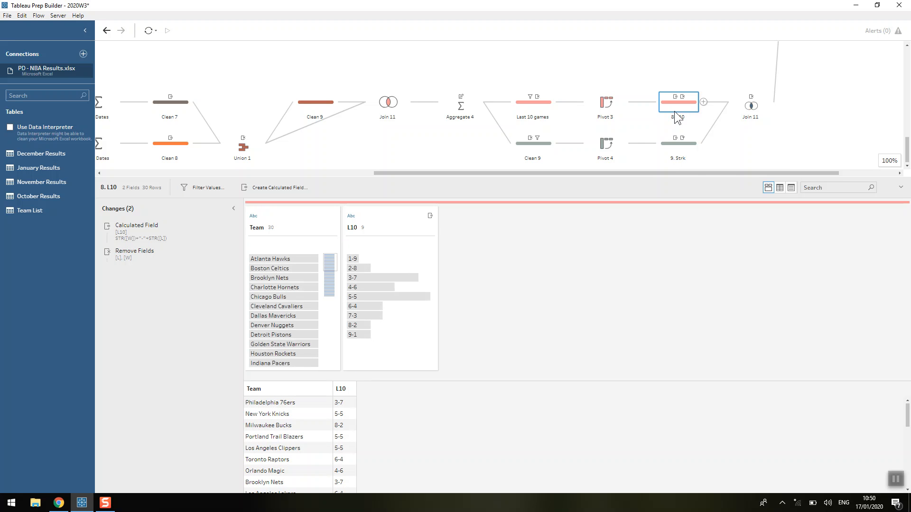
mouse_move(358, 262)
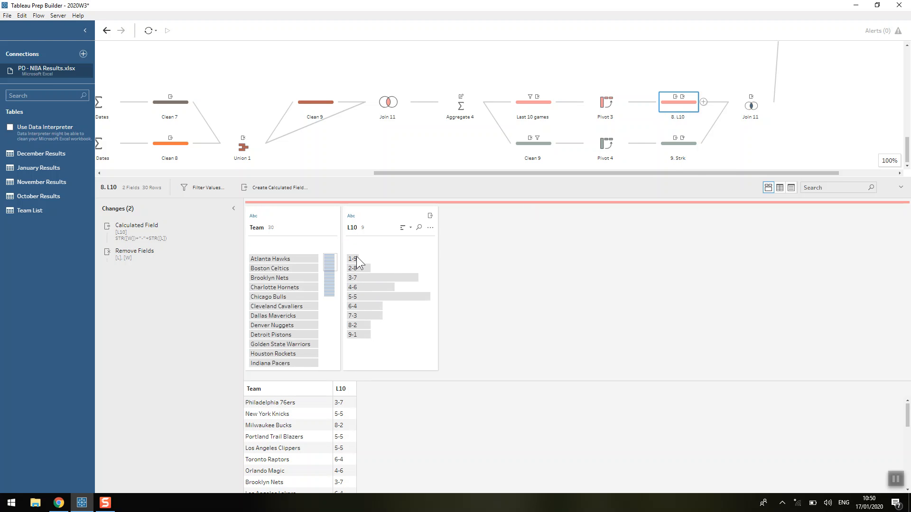
mouse_move(358, 259)
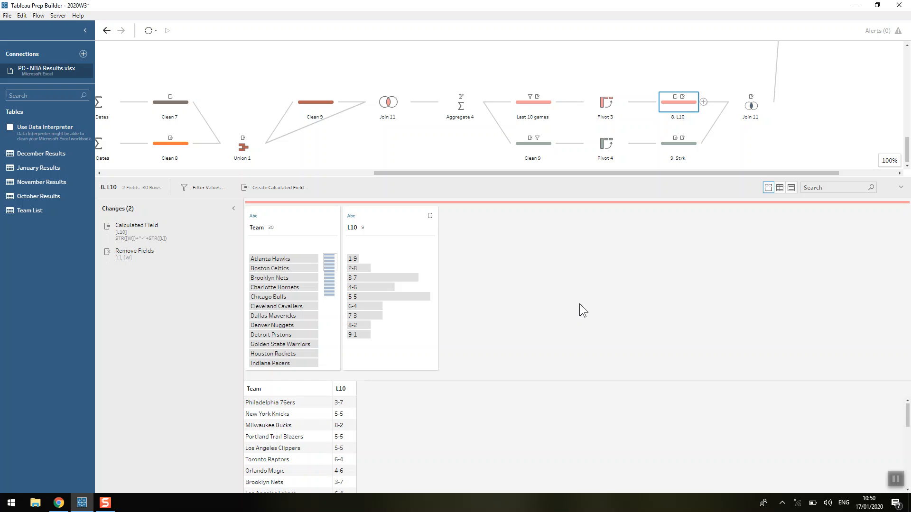
mouse_move(389, 258)
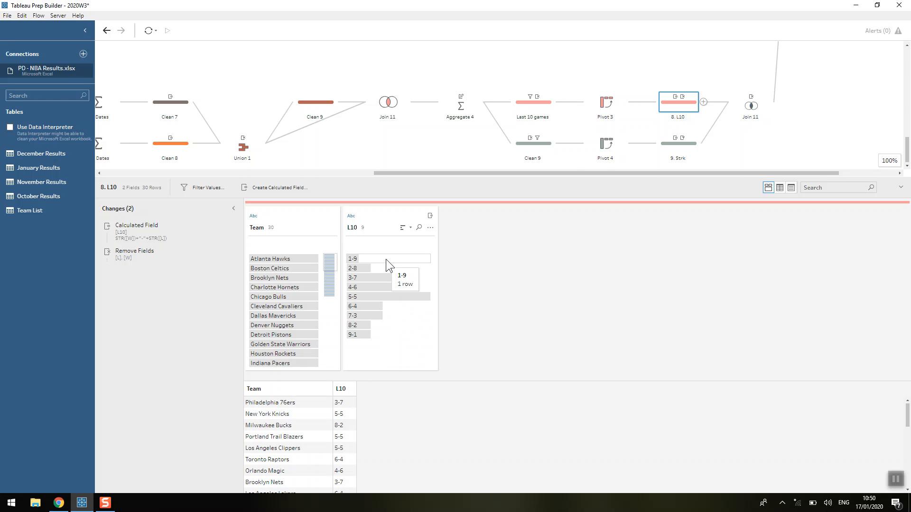
Step: Show Clean 9 on the lower branch, keeping each team's ten most recent Win/Loss results
click(532, 138)
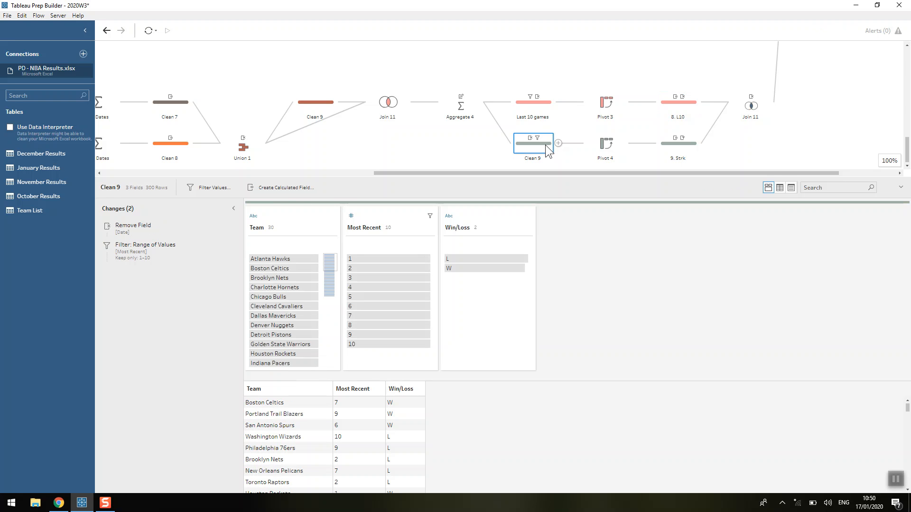
mouse_move(135, 270)
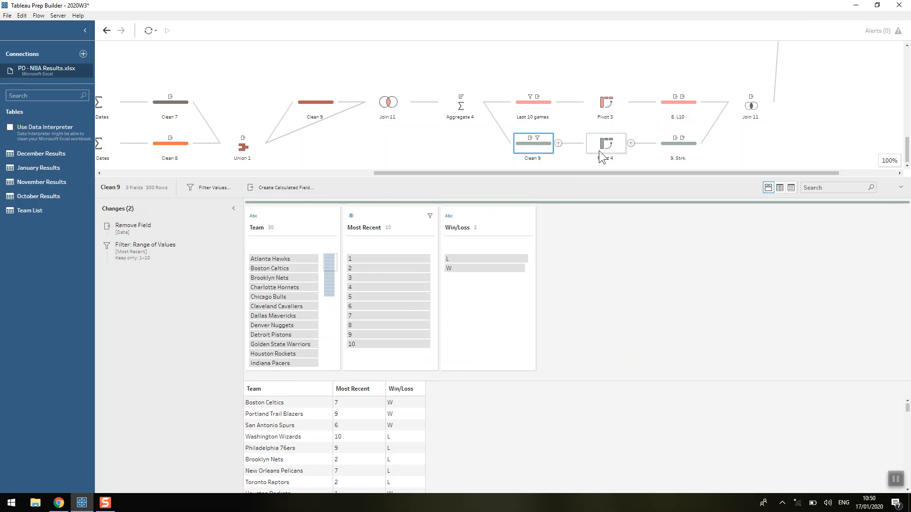
Step: Show Pivot 4 spreading each team's recent results into W/L columns 1 to 10
click(605, 143)
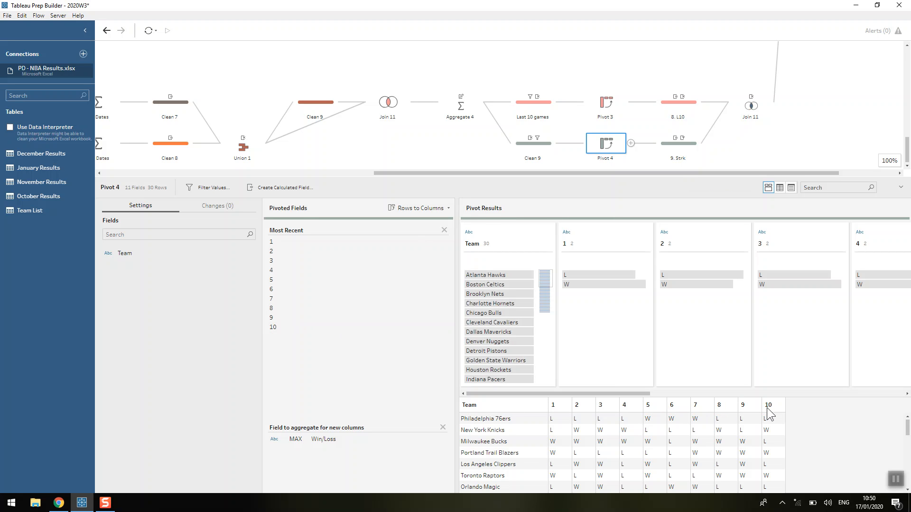
mouse_move(556, 408)
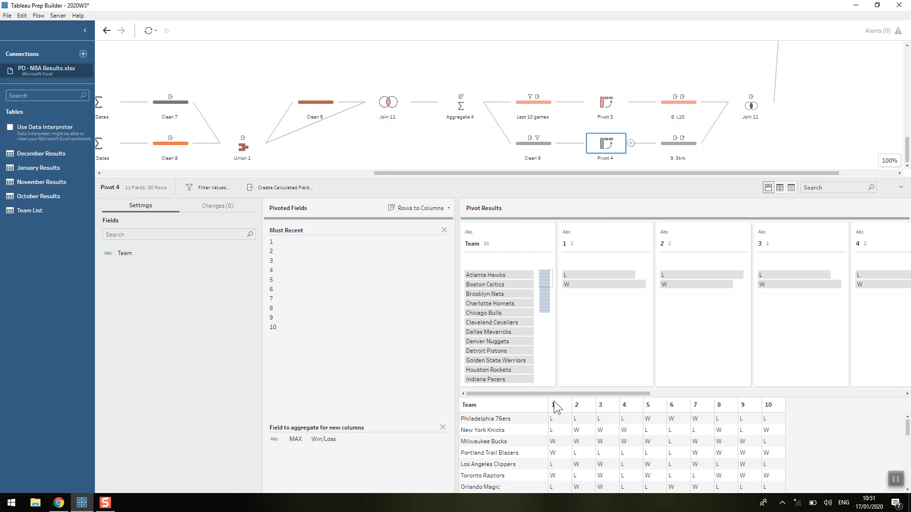
mouse_move(557, 428)
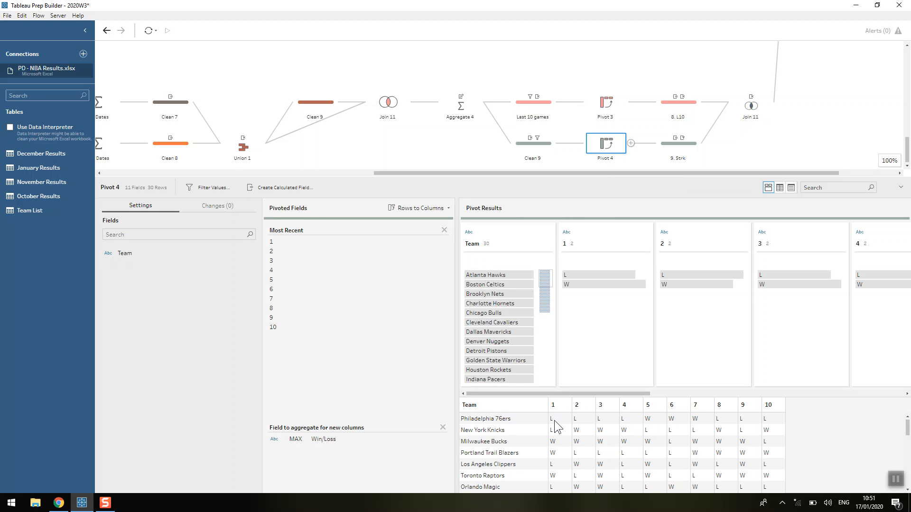
Step: Highlight teams that lost games 1 and 3 in Pivot 4, then show the 9. Strk step
click(558, 419)
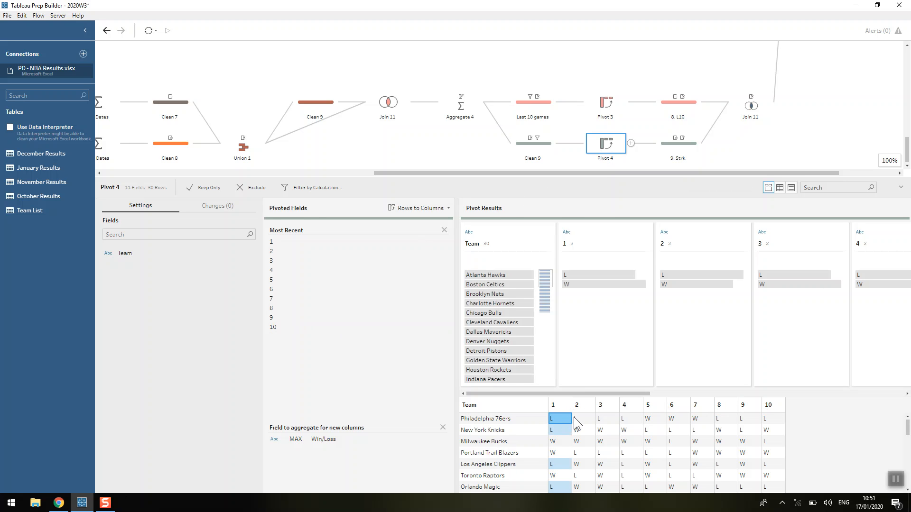
click(607, 418)
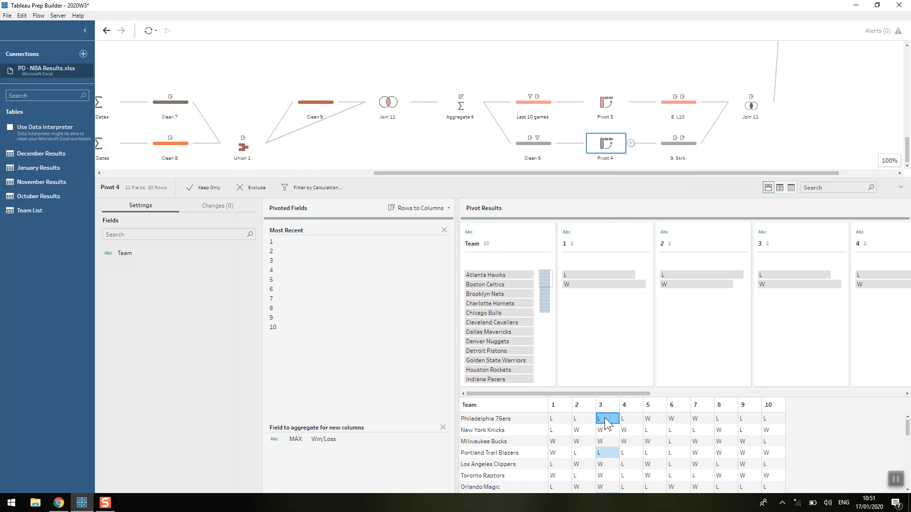
click(677, 143)
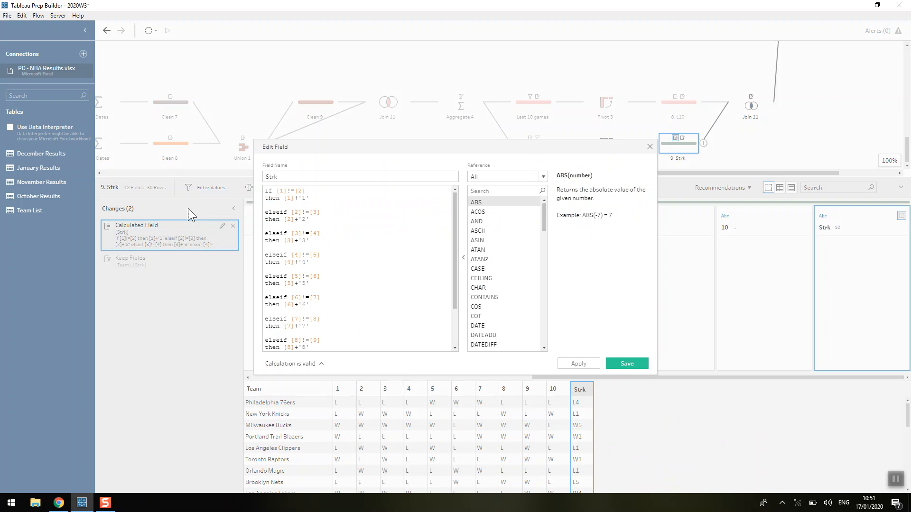
Step: Review the if/elseif Strk formula giving streaks like L4 and W5, then close it
click(360, 176)
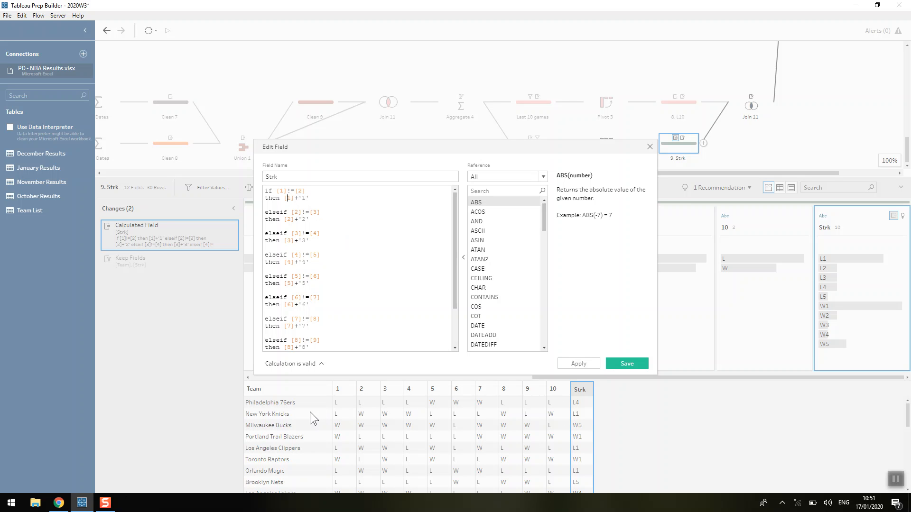
mouse_move(344, 420)
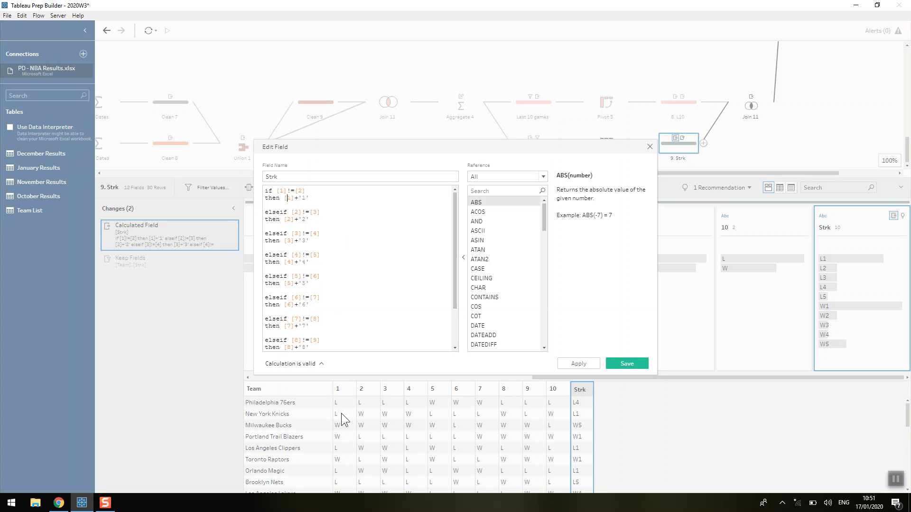
mouse_move(378, 421)
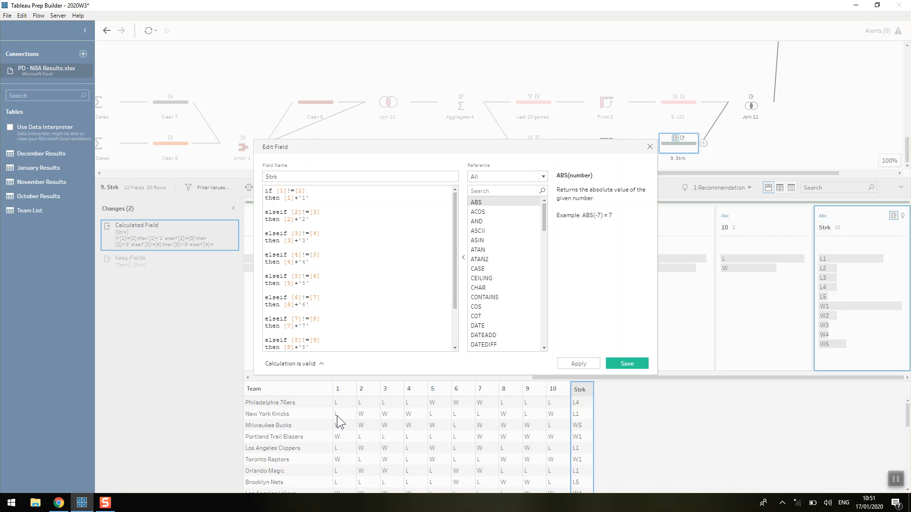
mouse_move(344, 423)
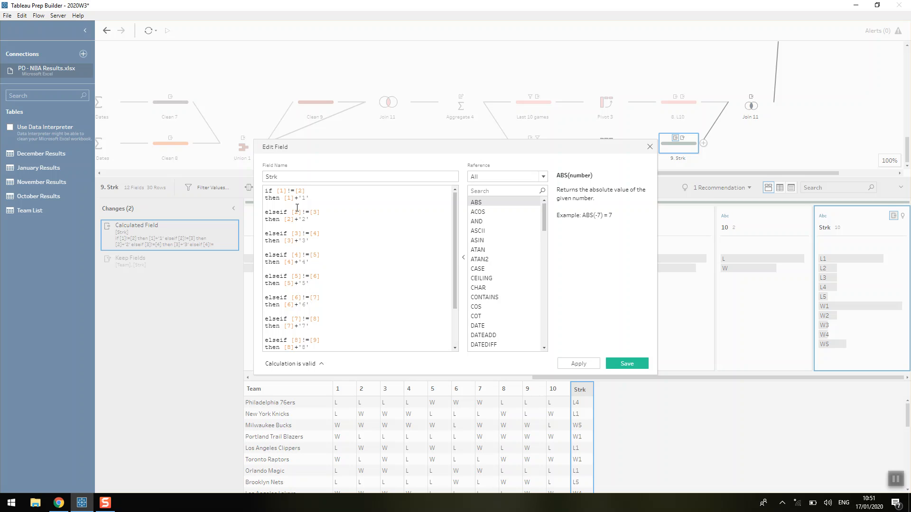
scroll(down, 3)
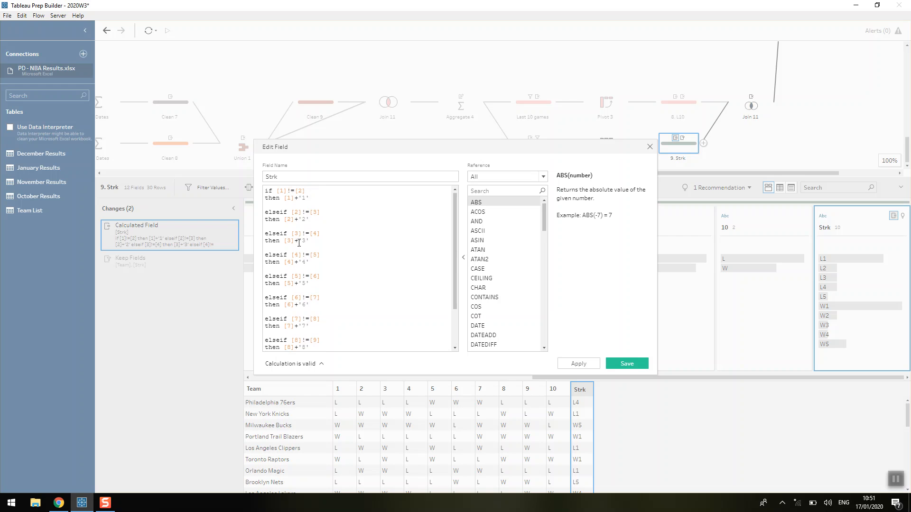
click(627, 364)
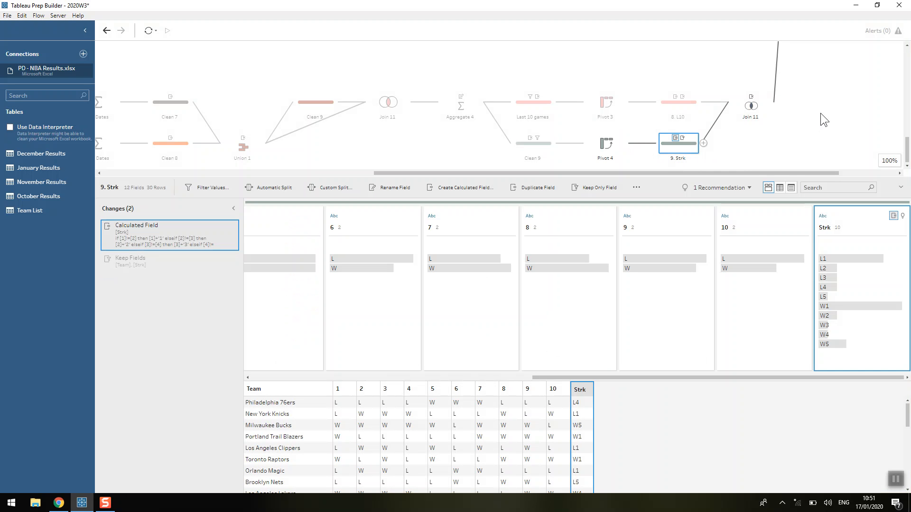
mouse_move(824, 144)
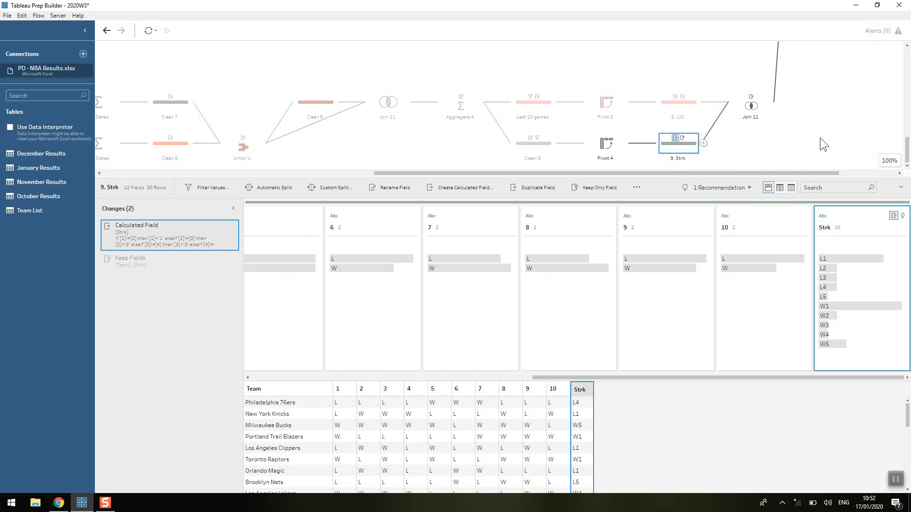
Step: View Join 11 joining 8. L10 and 9. Strk on Team, yielding 30 rows
click(750, 102)
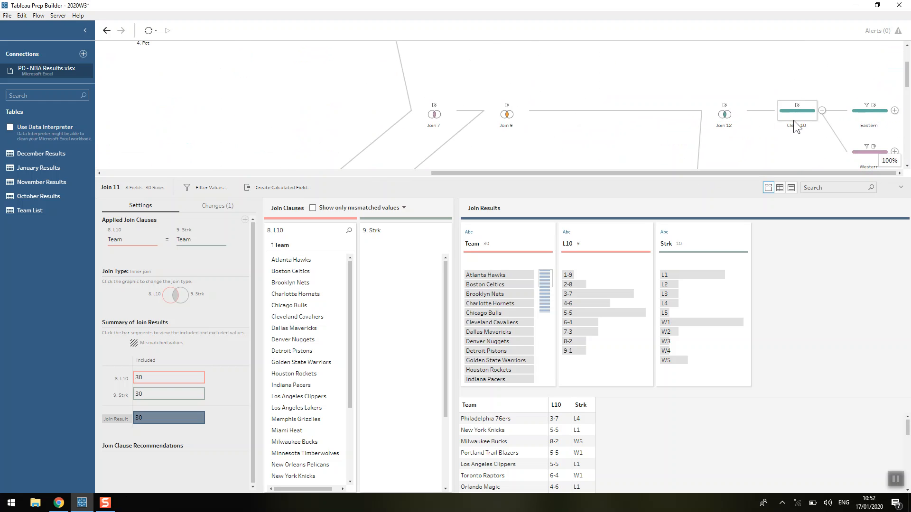
Step: Preview Clean 10, then the Eastern and Western conference outputs with L10 and Strk
click(796, 111)
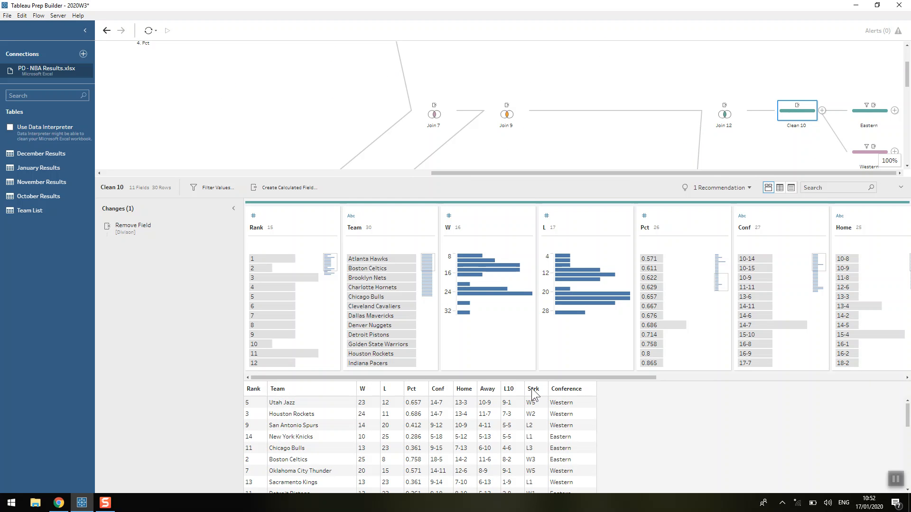
click(869, 110)
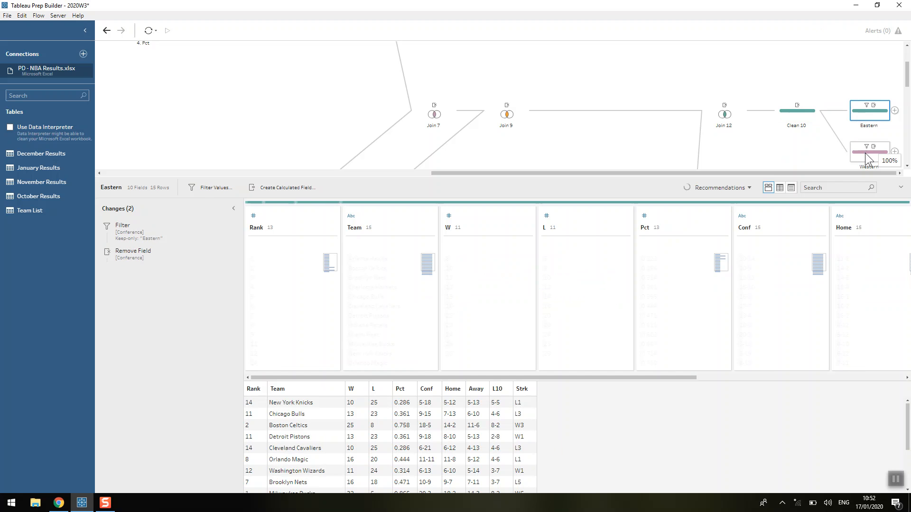
click(869, 151)
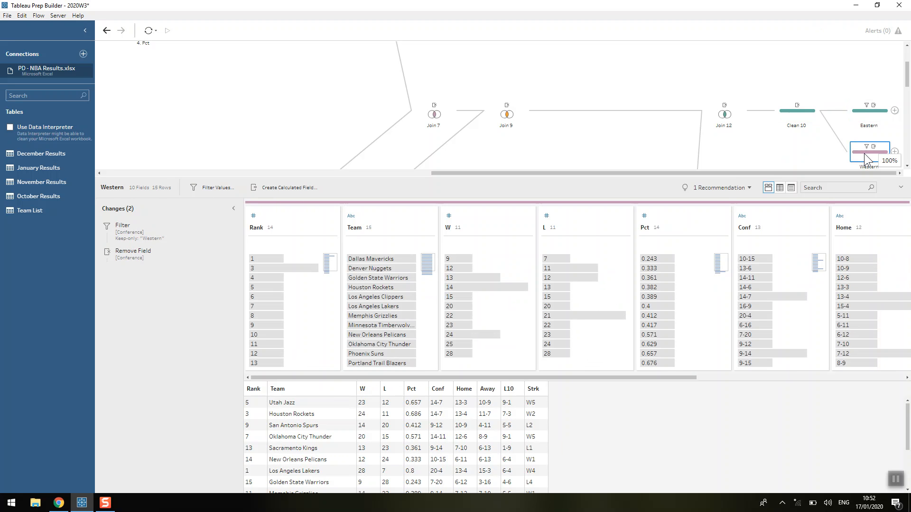
mouse_move(785, 81)
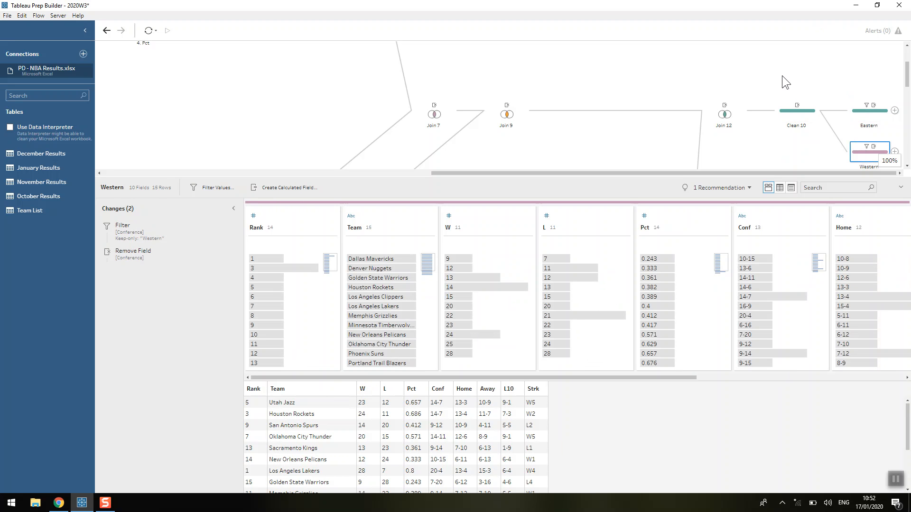
mouse_move(866, 332)
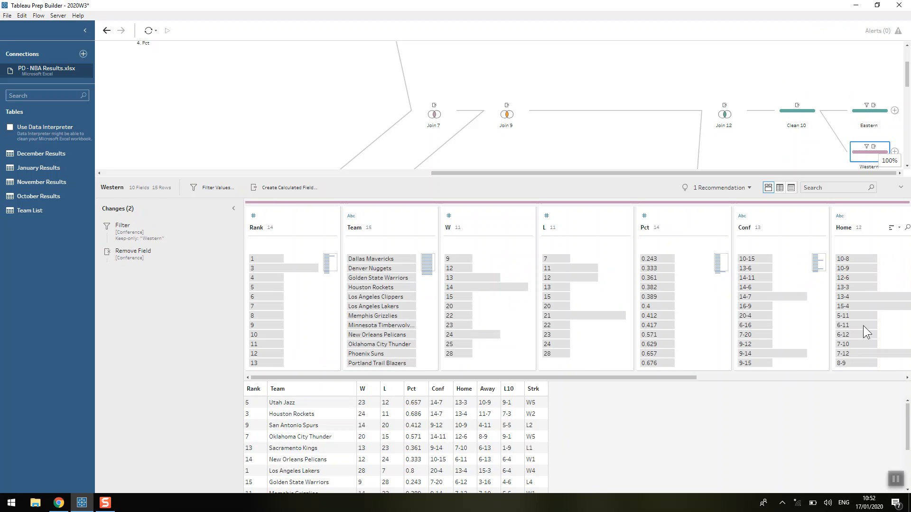